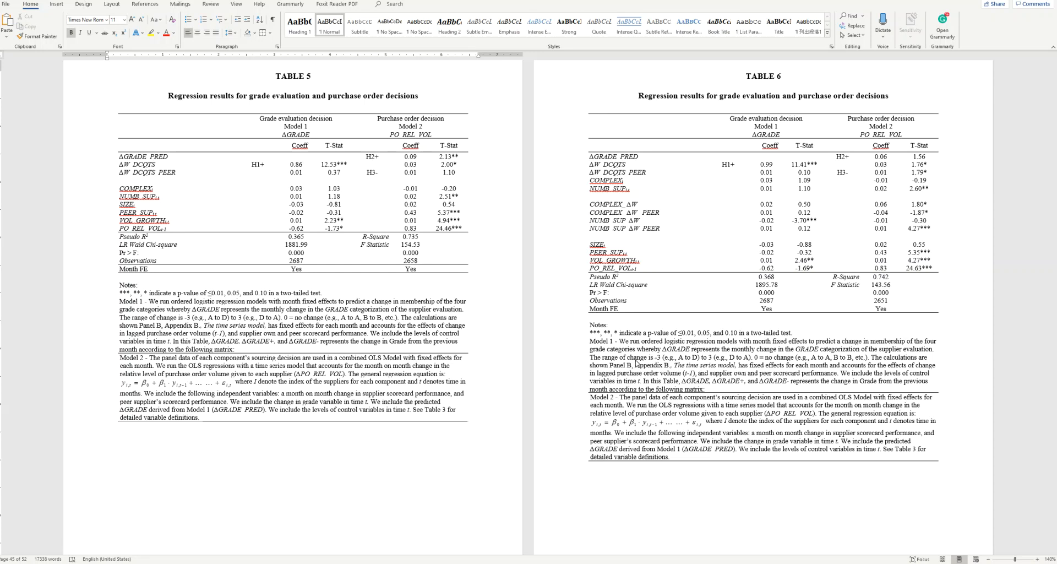
{"action": "mouse_move", "coordinate": [634, 362]}
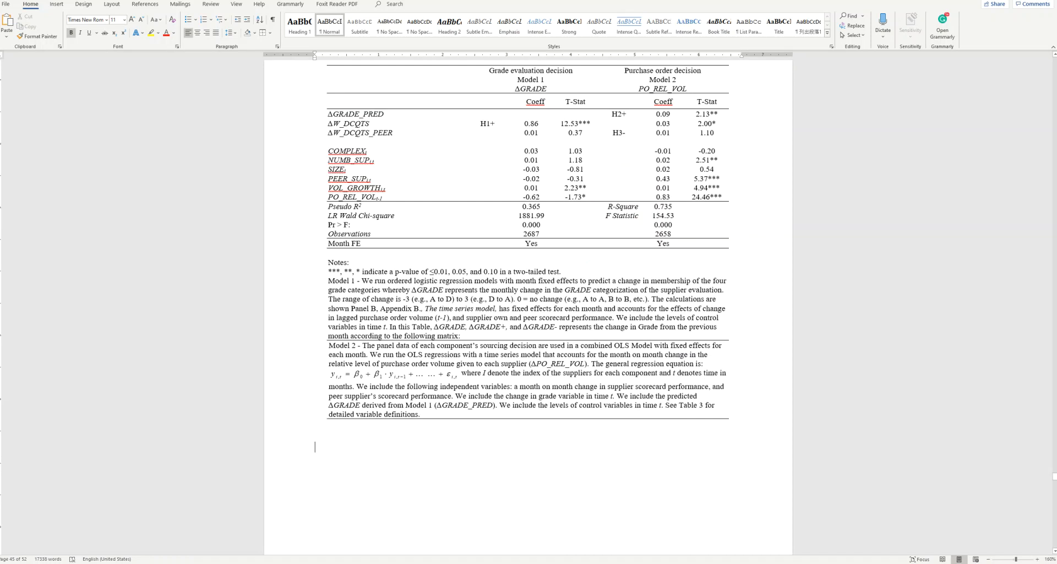
Step: Adjust the page layout options before extending Table 6
{"action": "scroll", "scroll_direction": "down", "scroll_amount": 3}
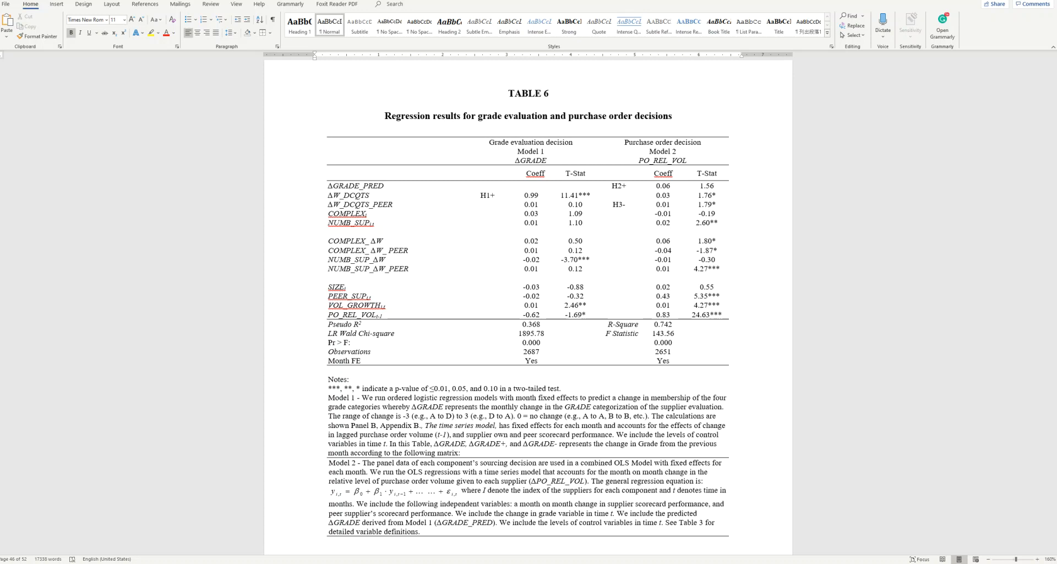
{"action": "mouse_move", "coordinate": [511, 338]}
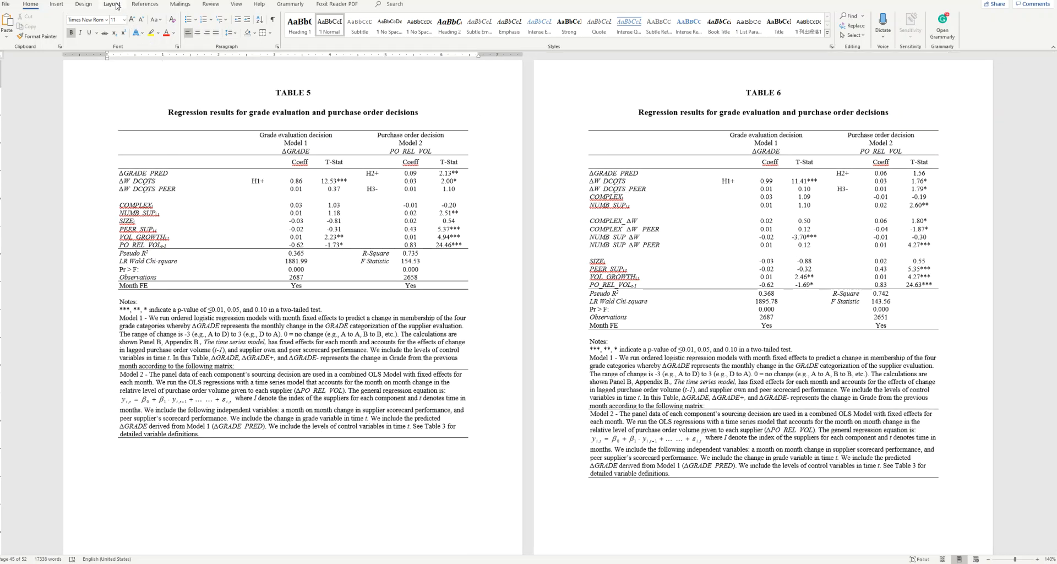
{"action": "left_click", "coordinate": [112, 5]}
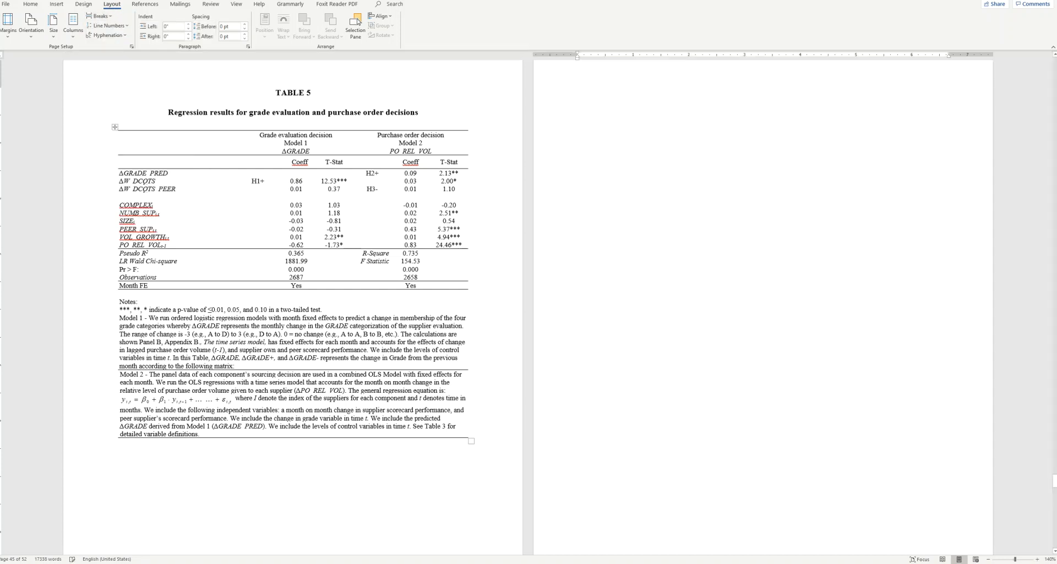
{"action": "left_click", "coordinate": [31, 25]}
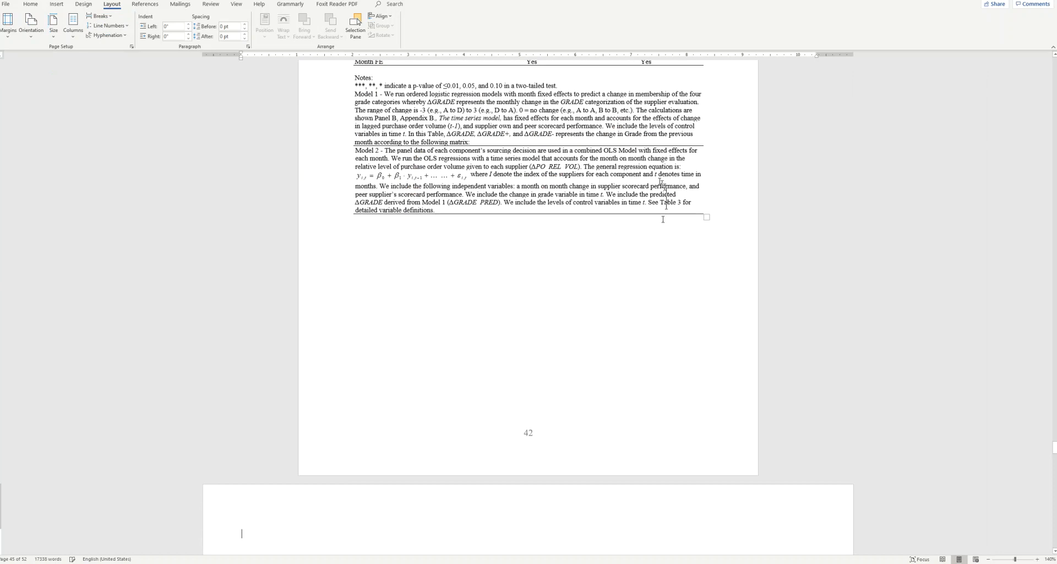
{"action": "scroll", "scroll_direction": "down", "scroll_amount": 3}
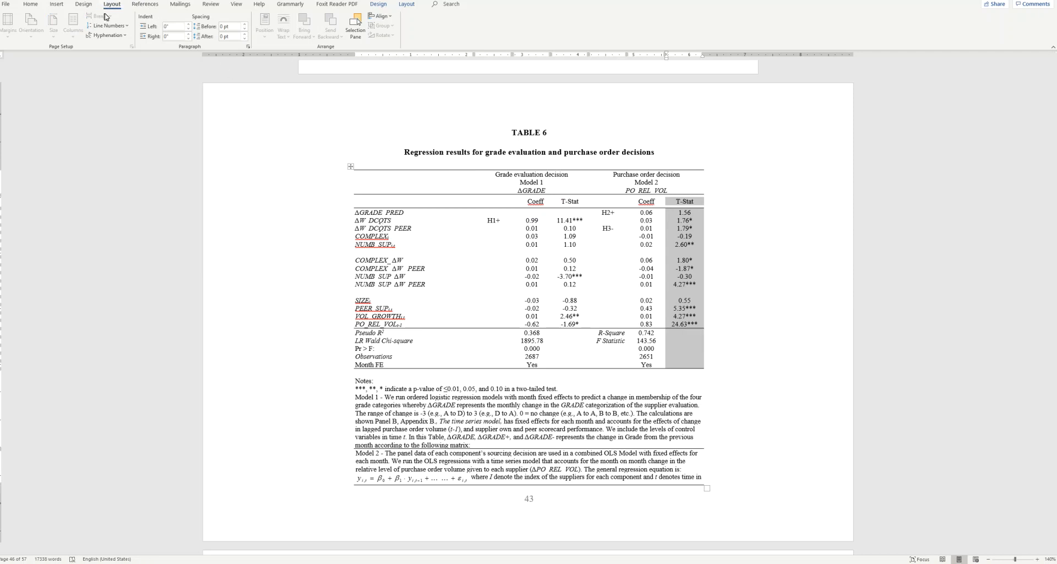
Step: Insert empty columns to the right of the T-Stat and Model 2 columns
{"action": "left_click", "coordinate": [56, 5]}
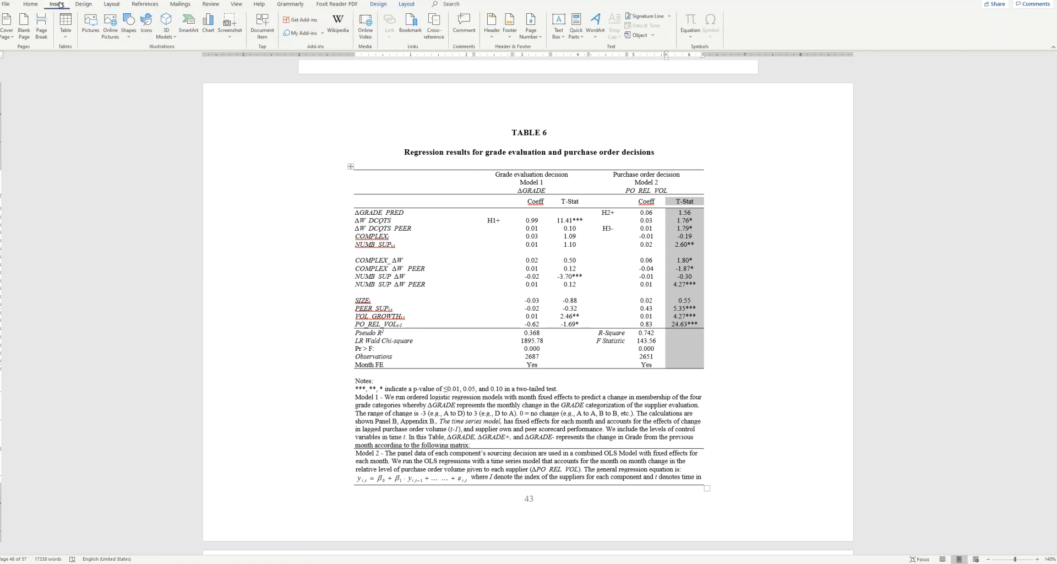
{"action": "right_click", "coordinate": [683, 202]}
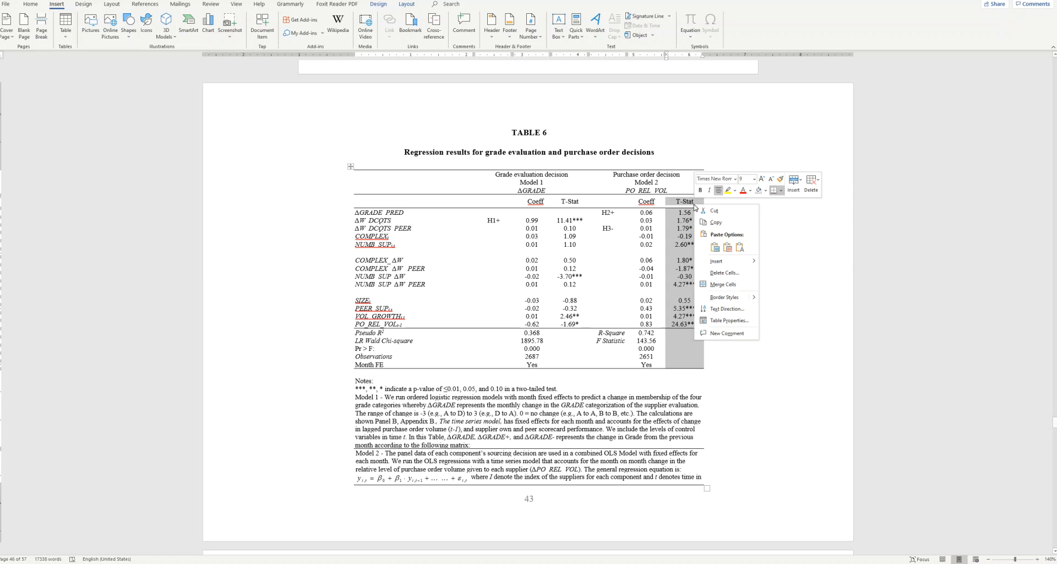
{"action": "mouse_move", "coordinate": [717, 260]}
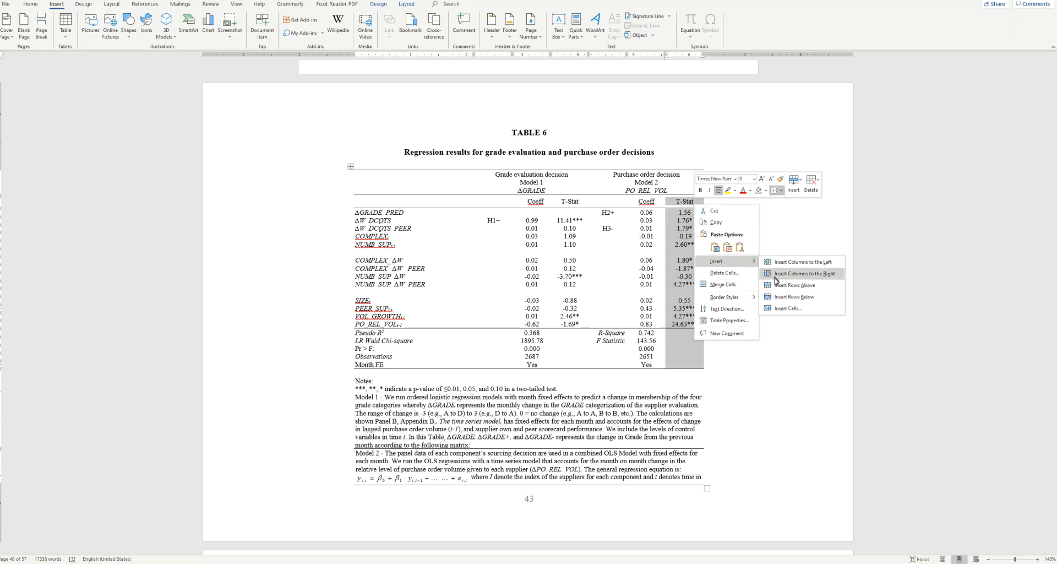
{"action": "left_click", "coordinate": [802, 273]}
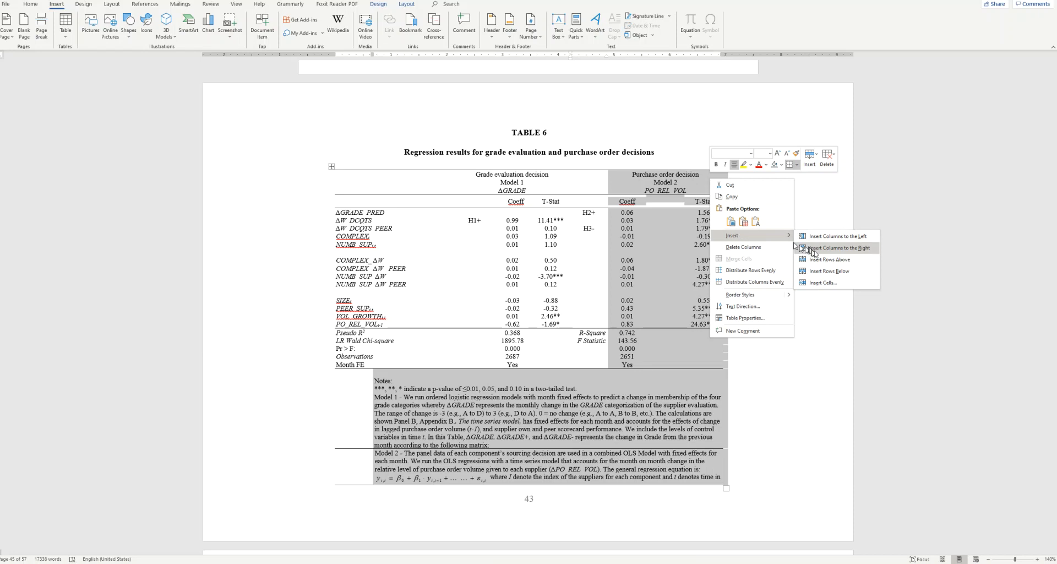
{"action": "left_click", "coordinate": [834, 248]}
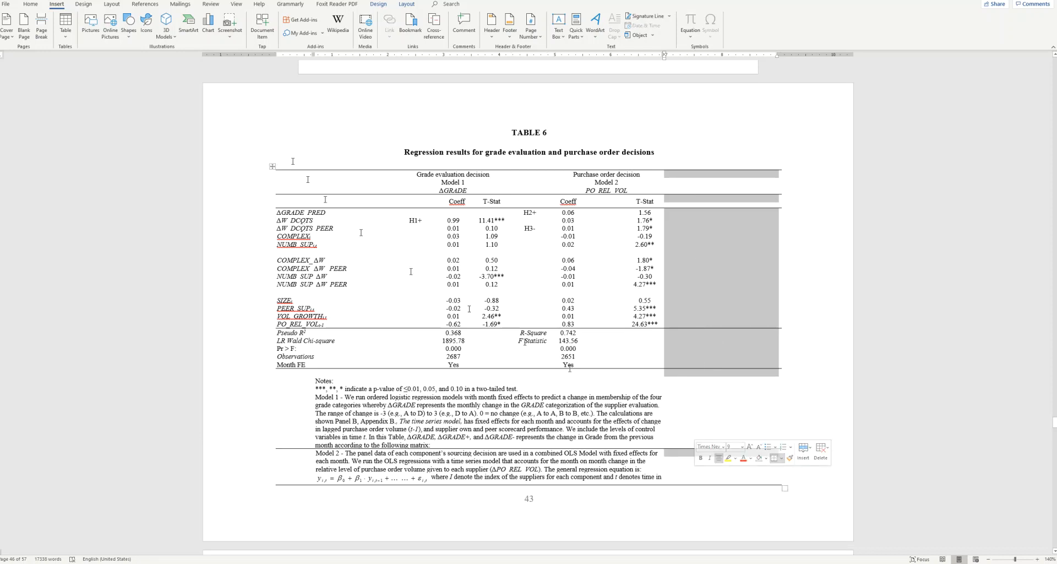
Step: Apply All Borders to the new columns and merge the empty column's cells
{"action": "left_click", "coordinate": [31, 4]}
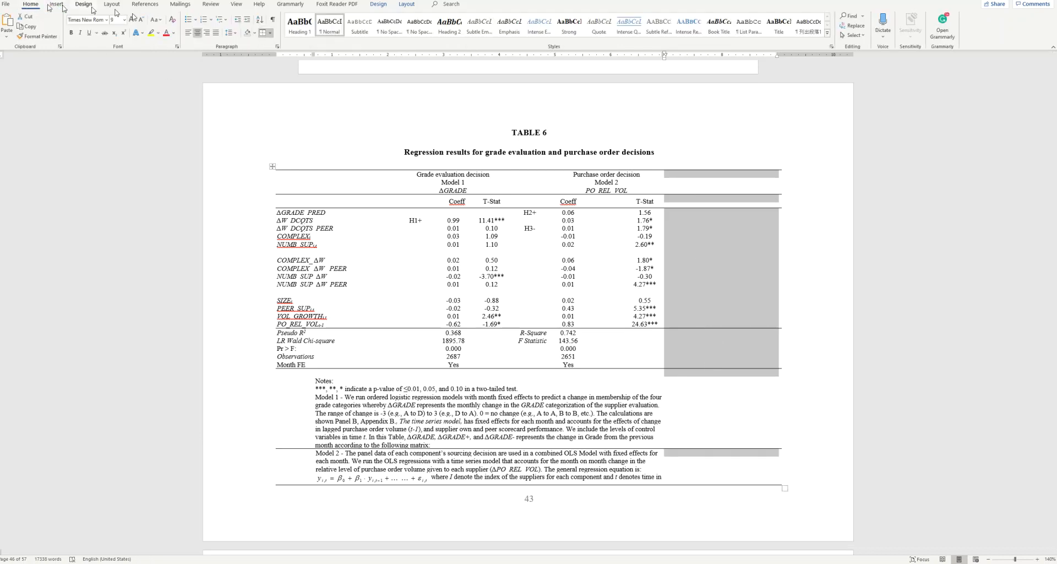
{"action": "left_click", "coordinate": [266, 33]}
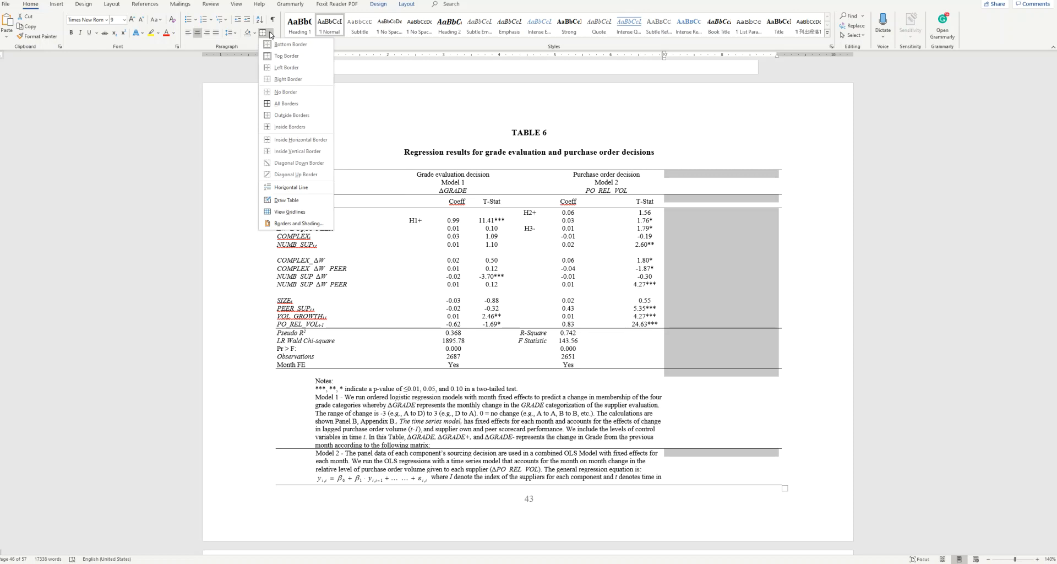
{"action": "left_click", "coordinate": [285, 104]}
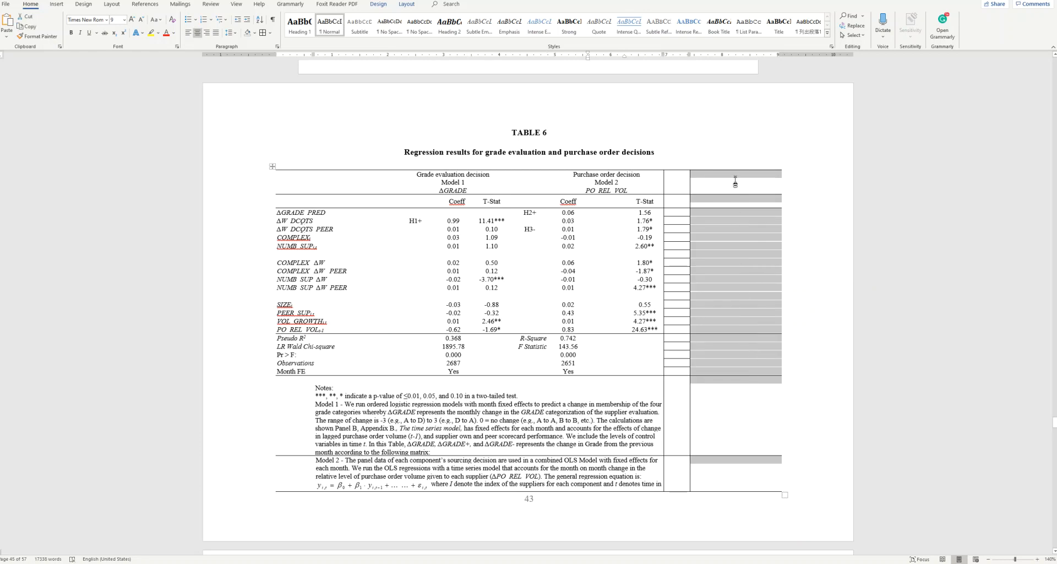
{"action": "right_click", "coordinate": [735, 182]}
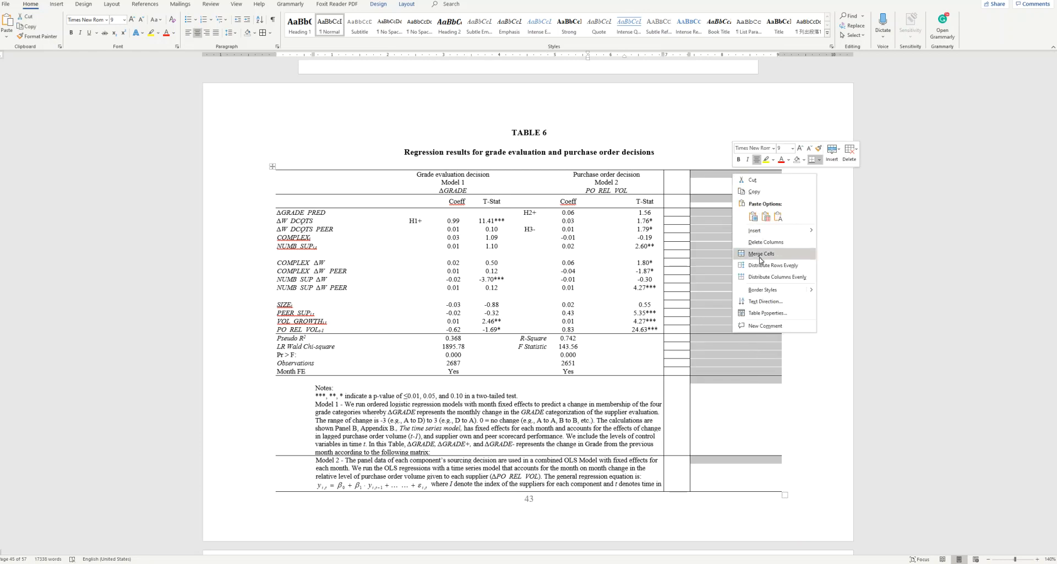
{"action": "left_click", "coordinate": [761, 253]}
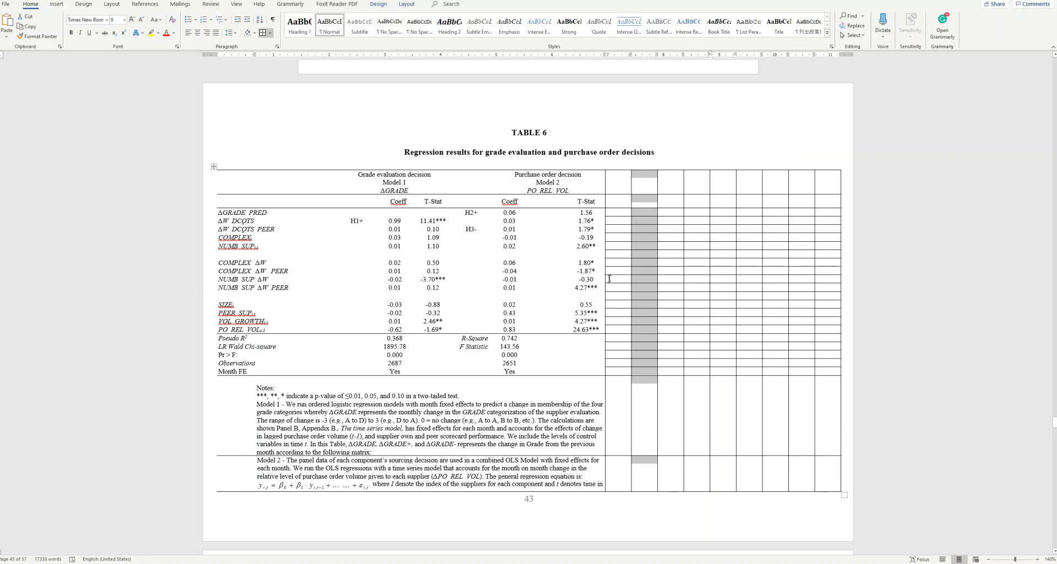
{"action": "mouse_move", "coordinate": [516, 300]}
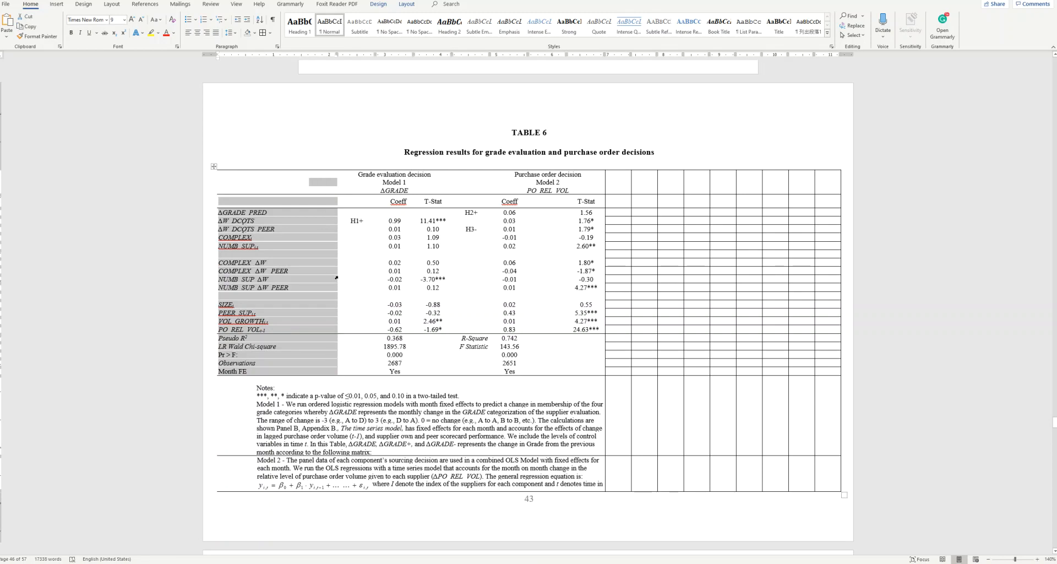
{"action": "mouse_move", "coordinate": [337, 262]}
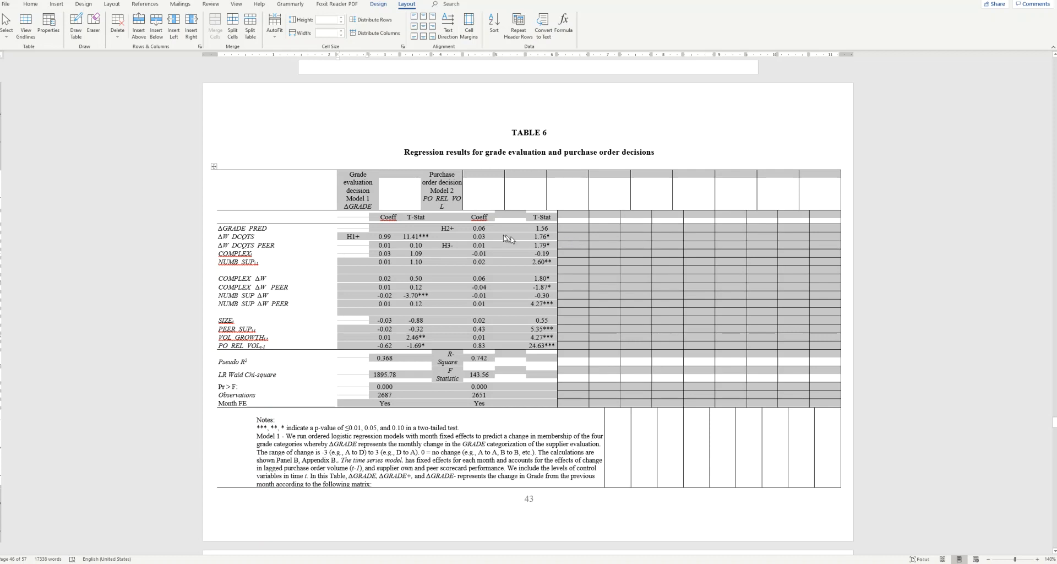
{"action": "mouse_move", "coordinate": [486, 290]}
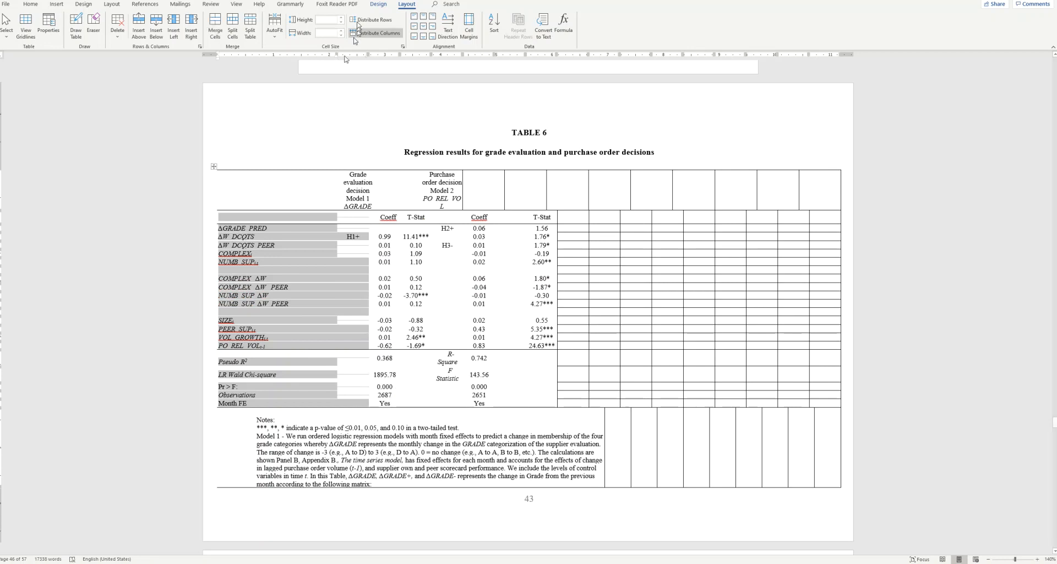
Step: Distribute Table 6's columns so they all have equal width
{"action": "left_click", "coordinate": [375, 33]}
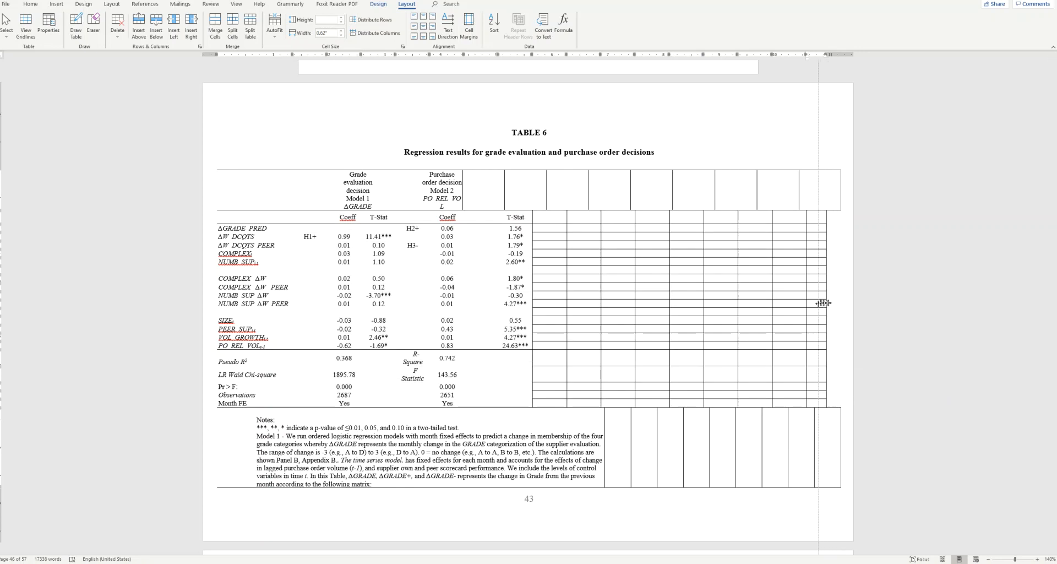
{"action": "left_click", "coordinate": [213, 166]}
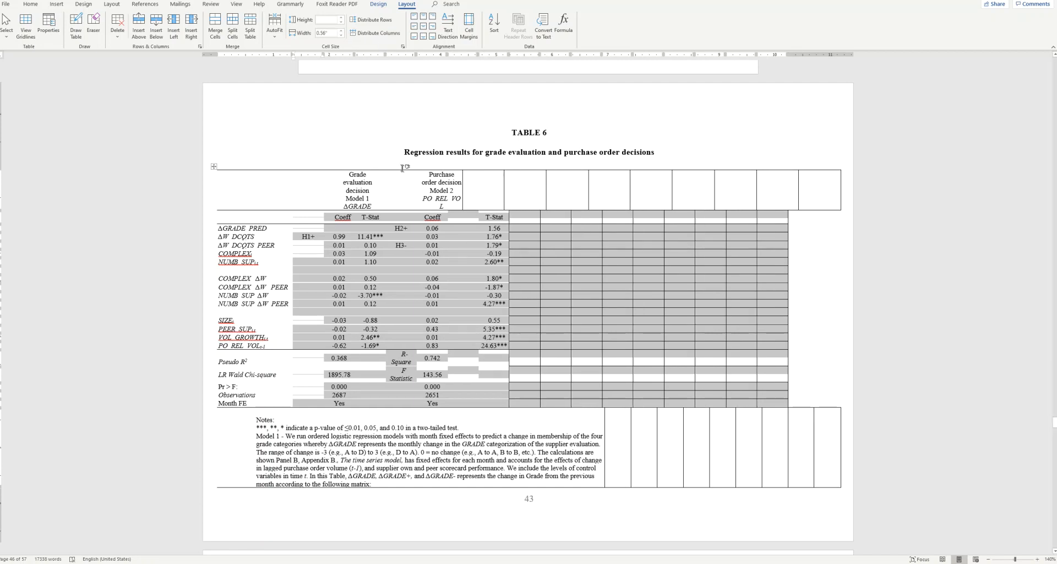
{"action": "mouse_move", "coordinate": [467, 229]}
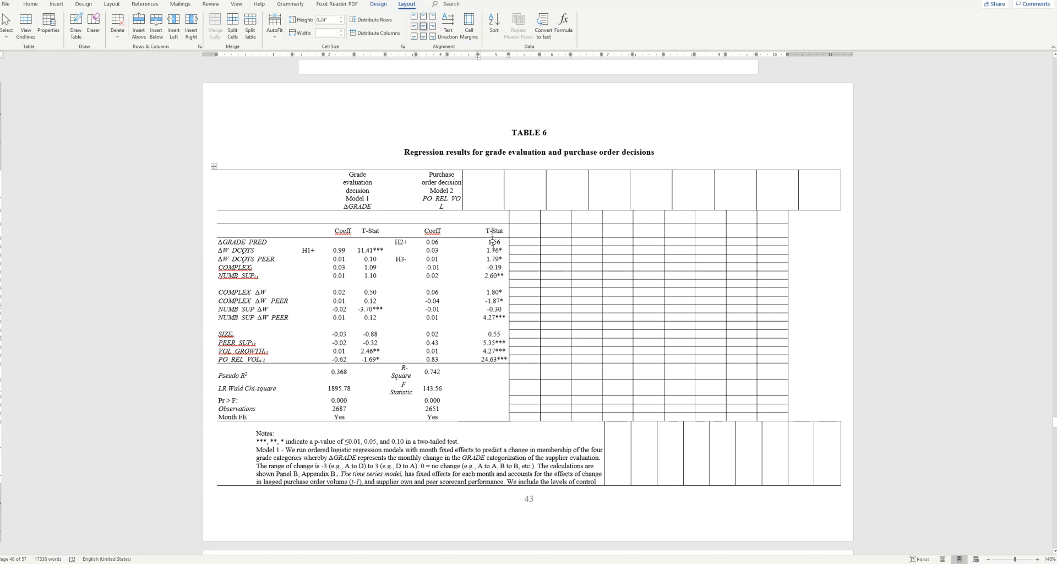
Step: Merge the blank header cells above the Coeff and T-Stat columns into single cells
{"action": "left_click", "coordinate": [493, 230]}
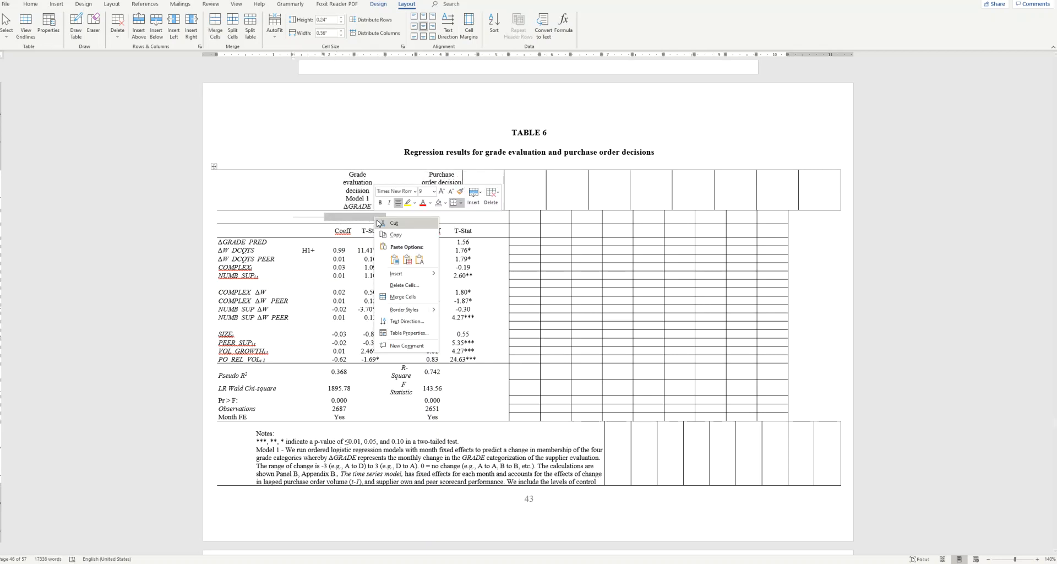
{"action": "mouse_move", "coordinate": [402, 296]}
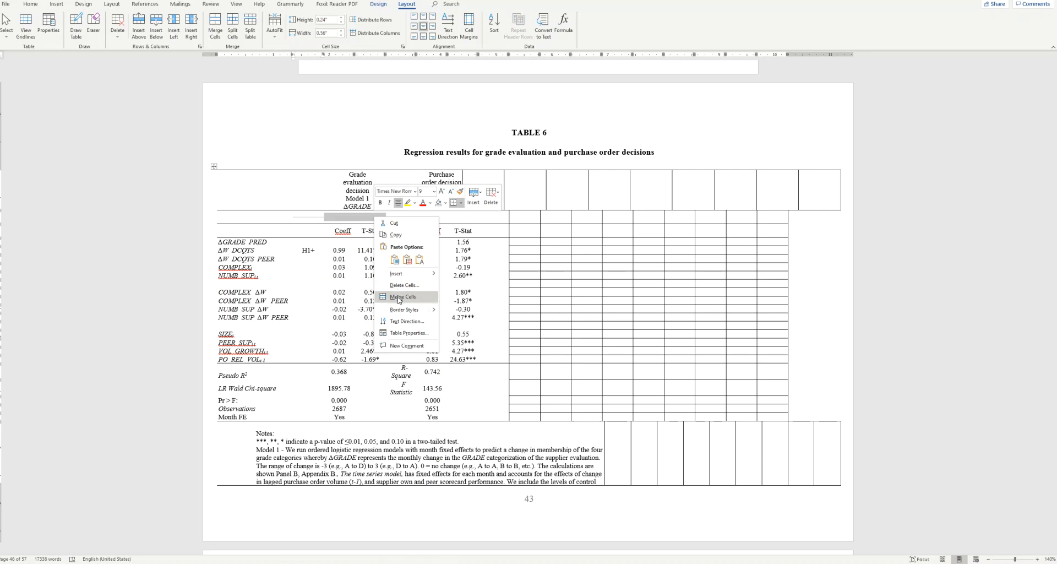
{"action": "left_click", "coordinate": [403, 297]}
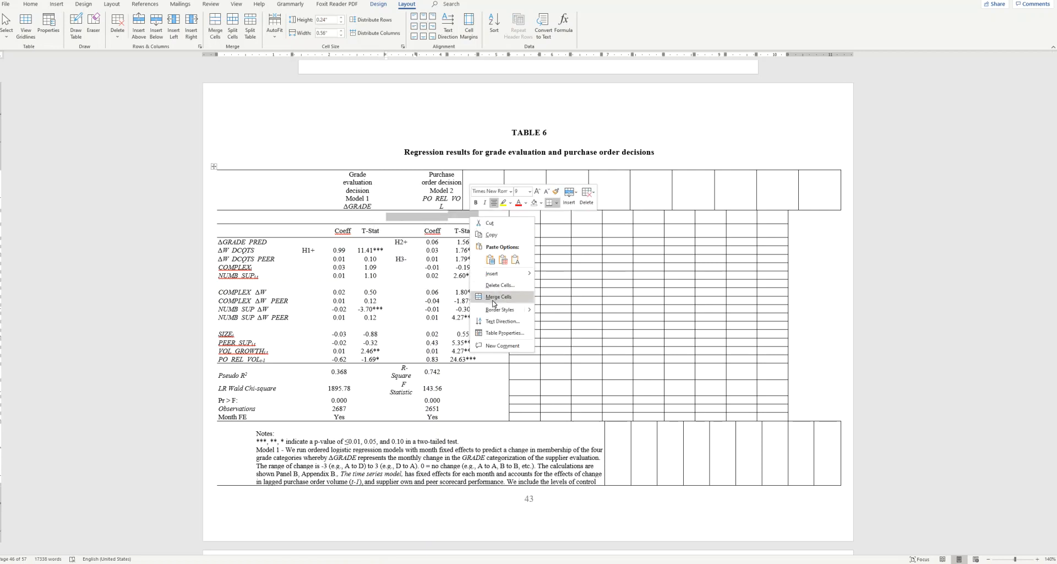
{"action": "left_click", "coordinate": [497, 296]}
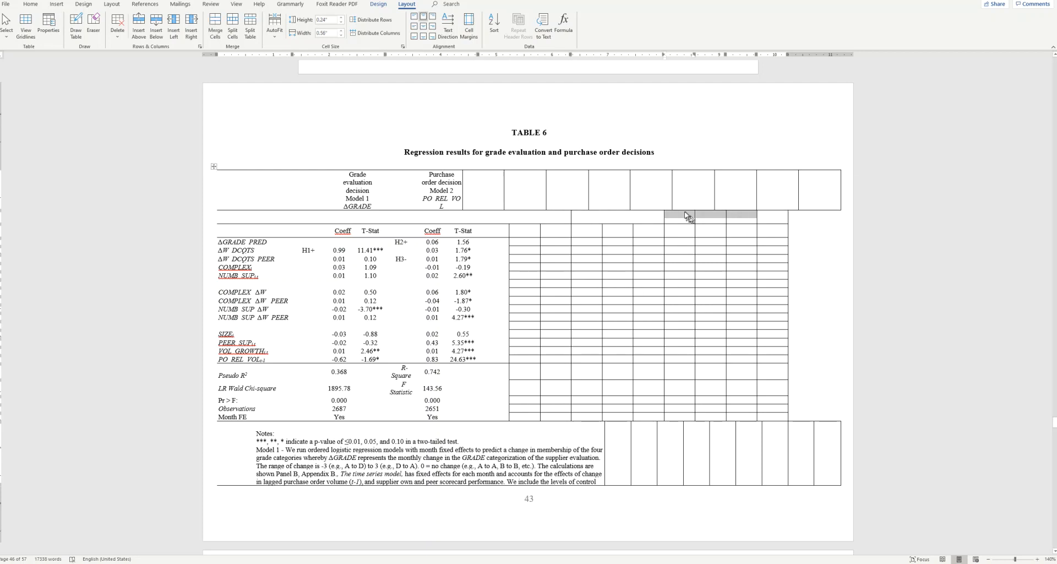
{"action": "right_click", "coordinate": [686, 216]}
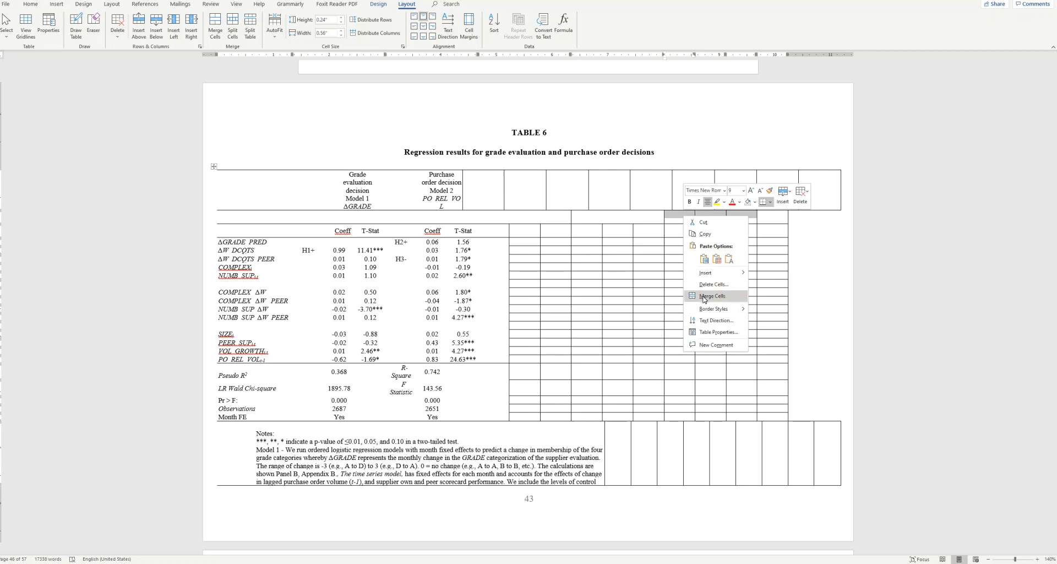
{"action": "left_click", "coordinate": [712, 295]}
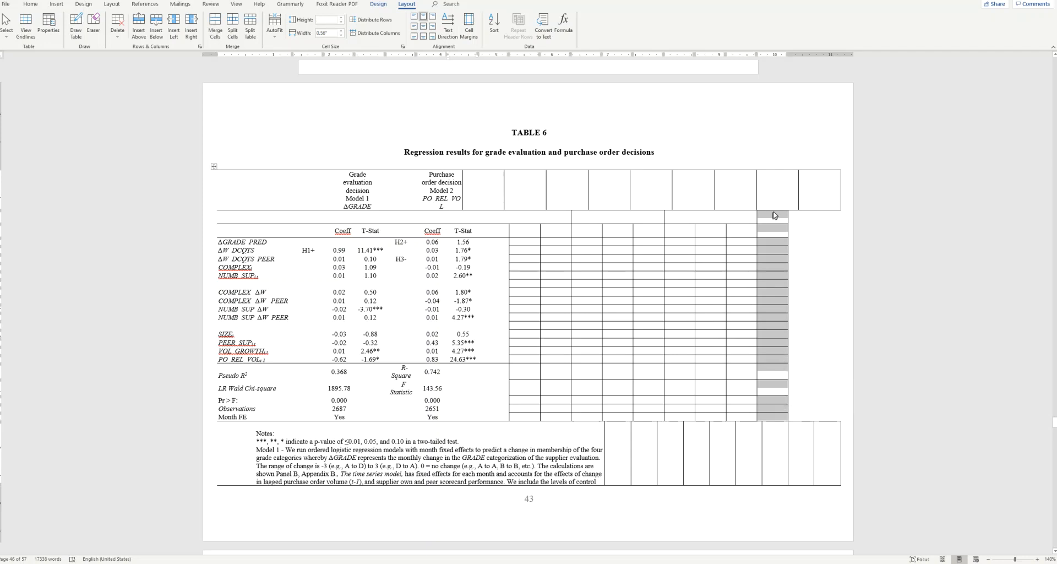
Step: Delete the extra empty column on Table 6's right-hand side
{"action": "right_click", "coordinate": [773, 215]}
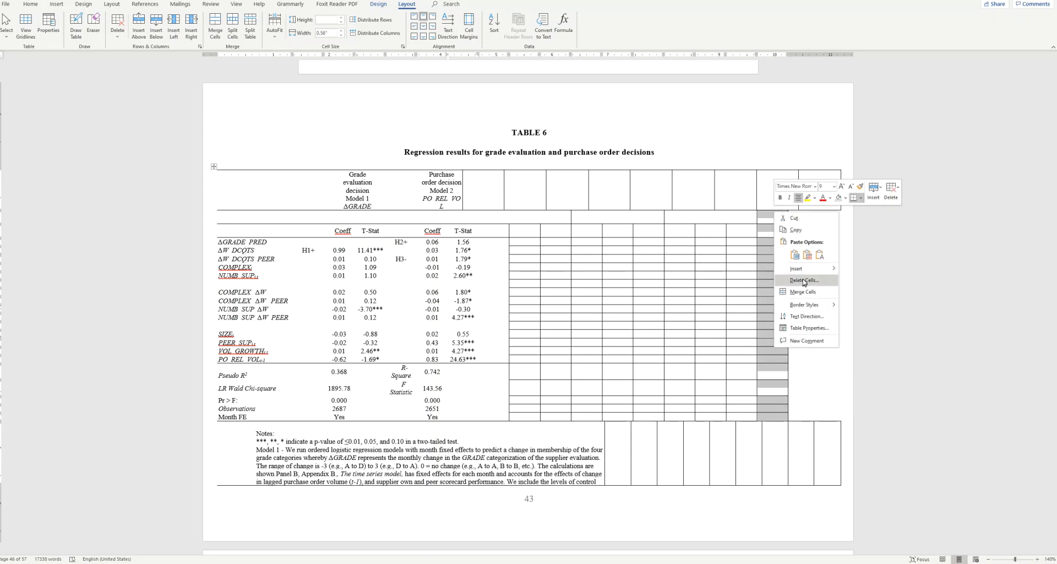
{"action": "left_click", "coordinate": [802, 280]}
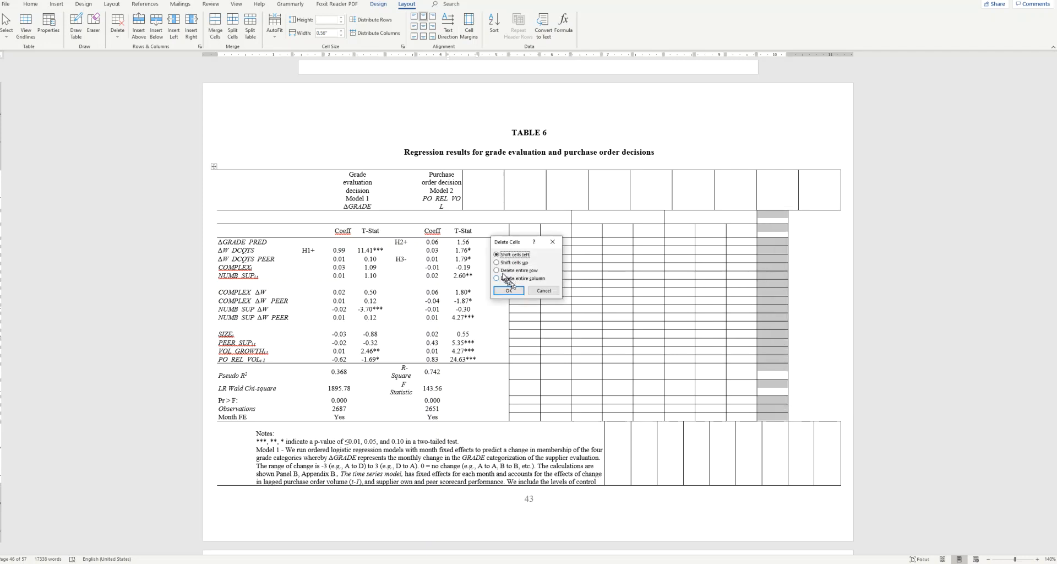
{"action": "left_click", "coordinate": [498, 278]}
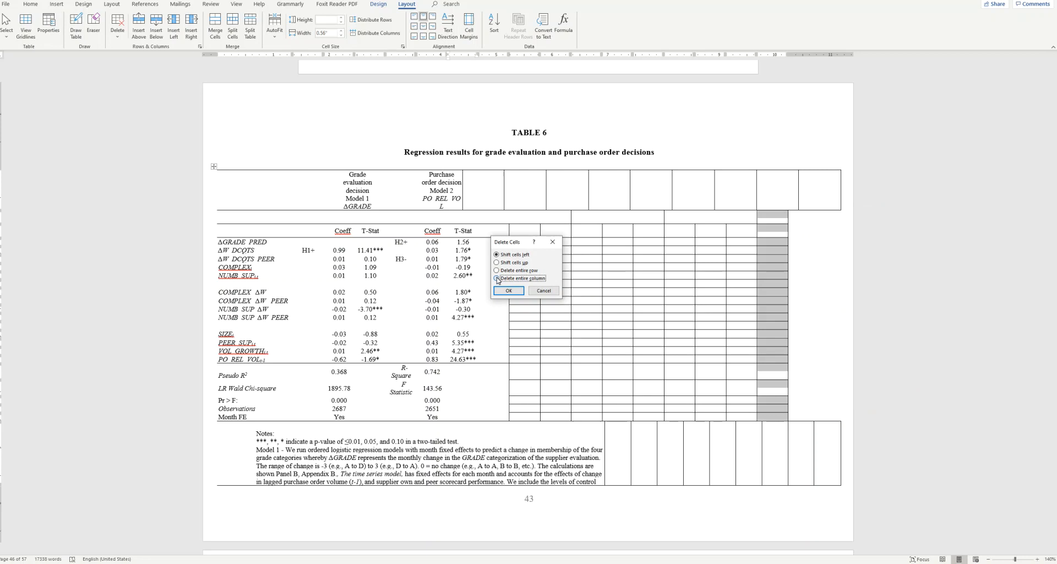
{"action": "left_click", "coordinate": [508, 290]}
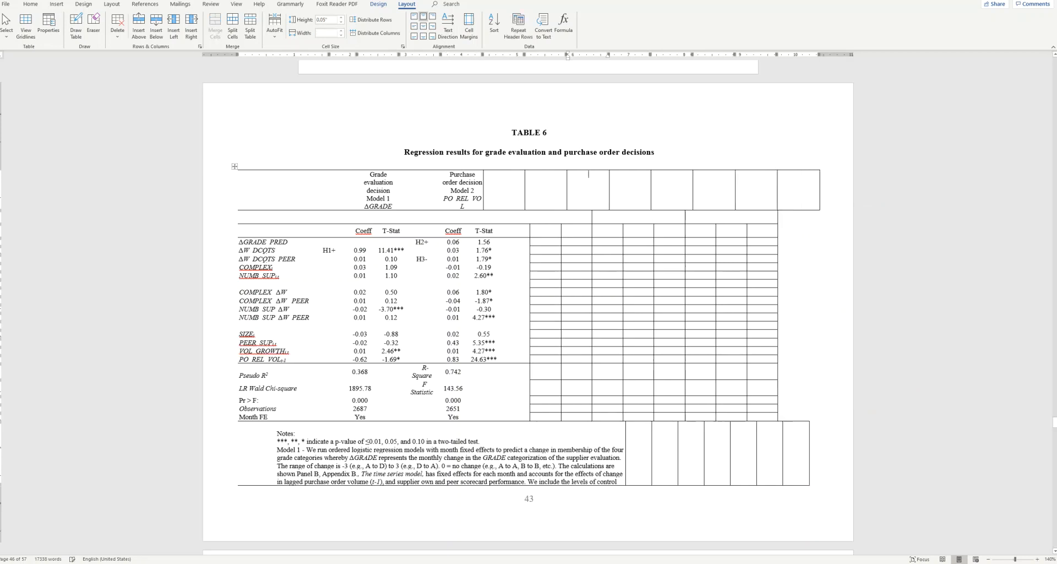
{"action": "mouse_move", "coordinate": [396, 186]}
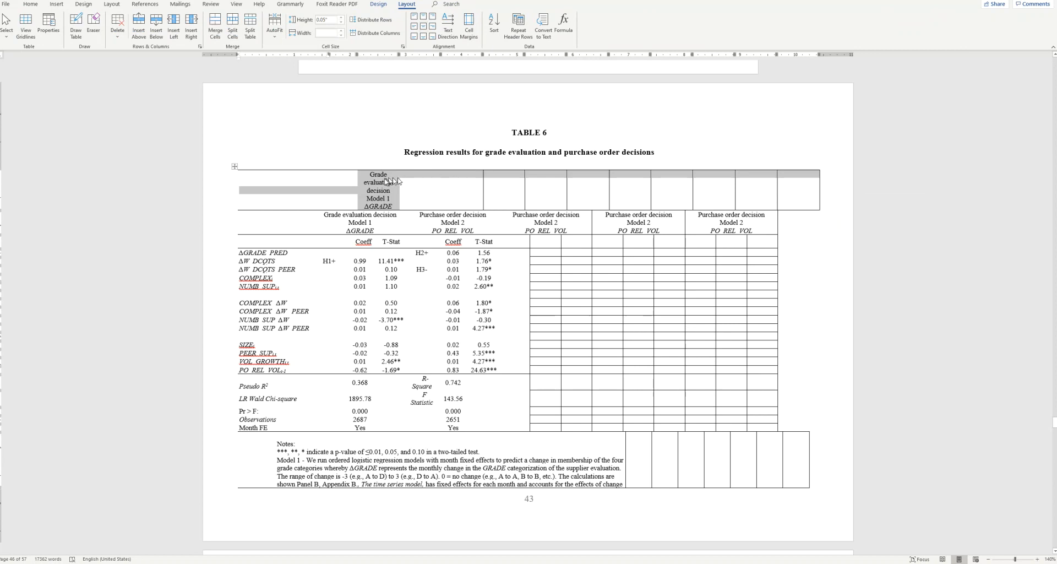
Step: Delete the entire old header row so the model labels become the top row
{"action": "right_click", "coordinate": [384, 181]}
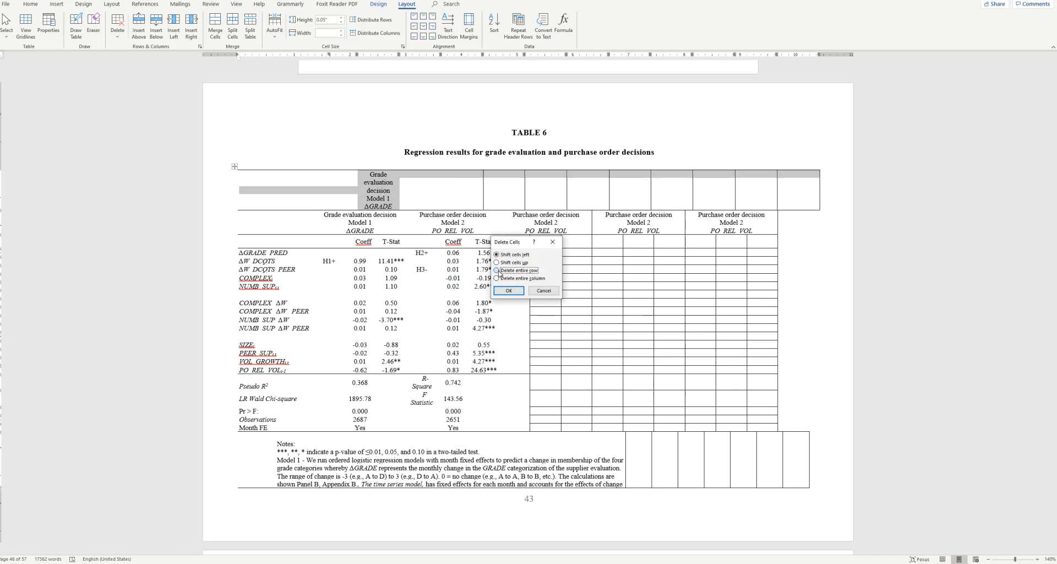
{"action": "left_click", "coordinate": [509, 291]}
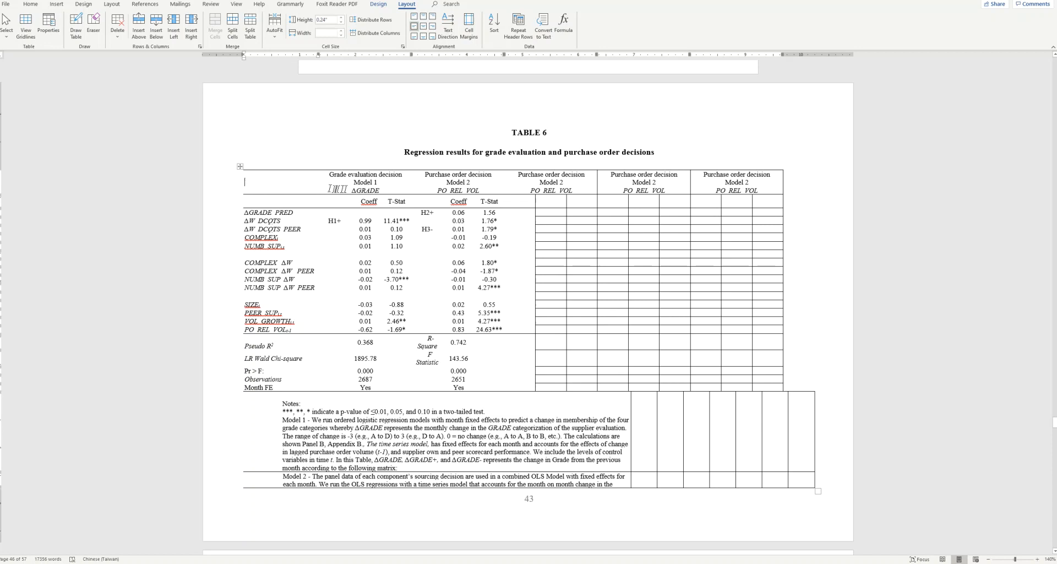
{"action": "mouse_move", "coordinate": [517, 312]}
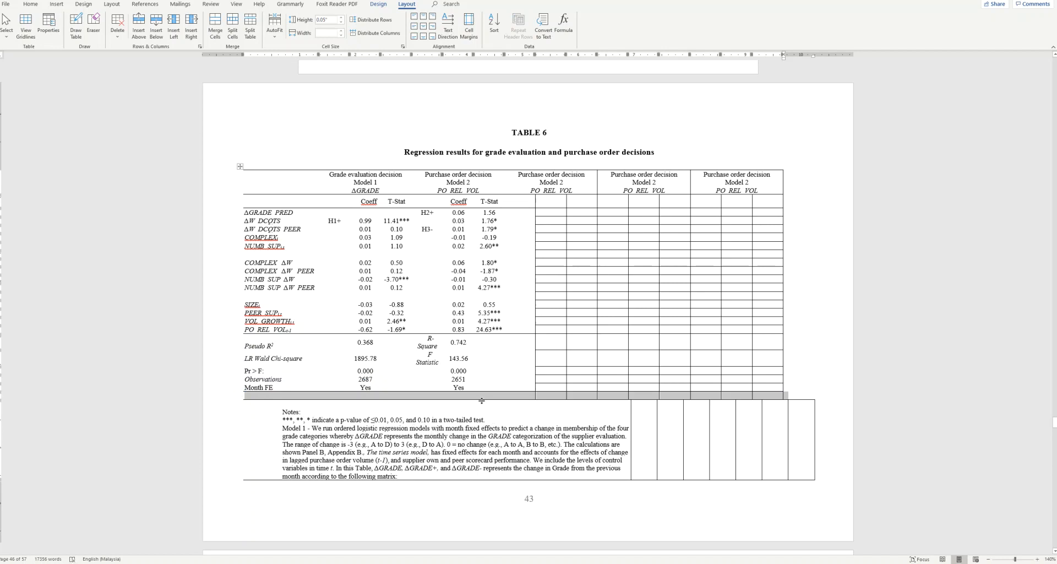
Step: Merge the Notes row into one cell spanning the full table width
{"action": "right_click", "coordinate": [526, 401]}
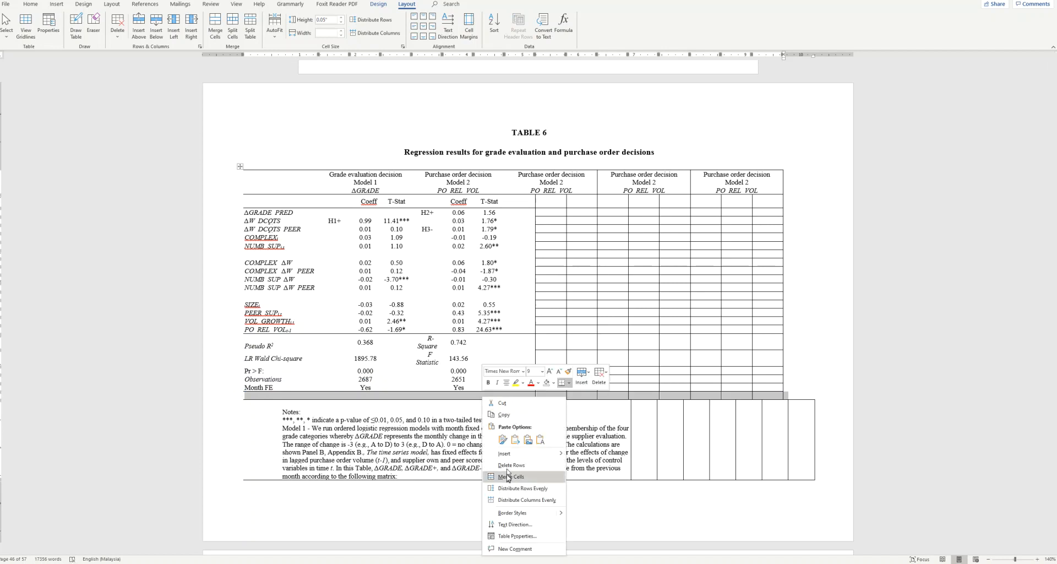
{"action": "left_click", "coordinate": [512, 477]}
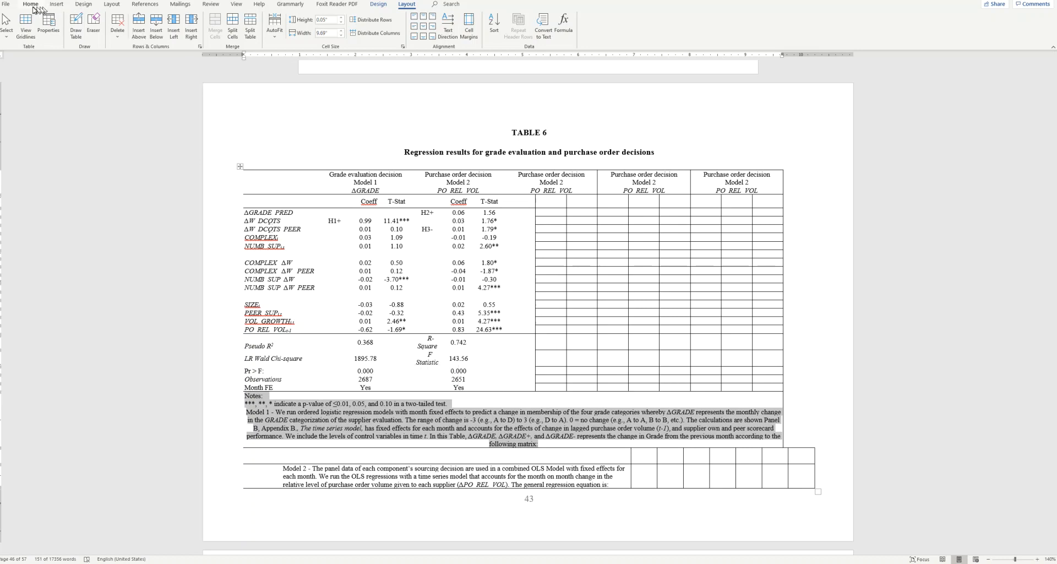
{"action": "left_click", "coordinate": [30, 4]}
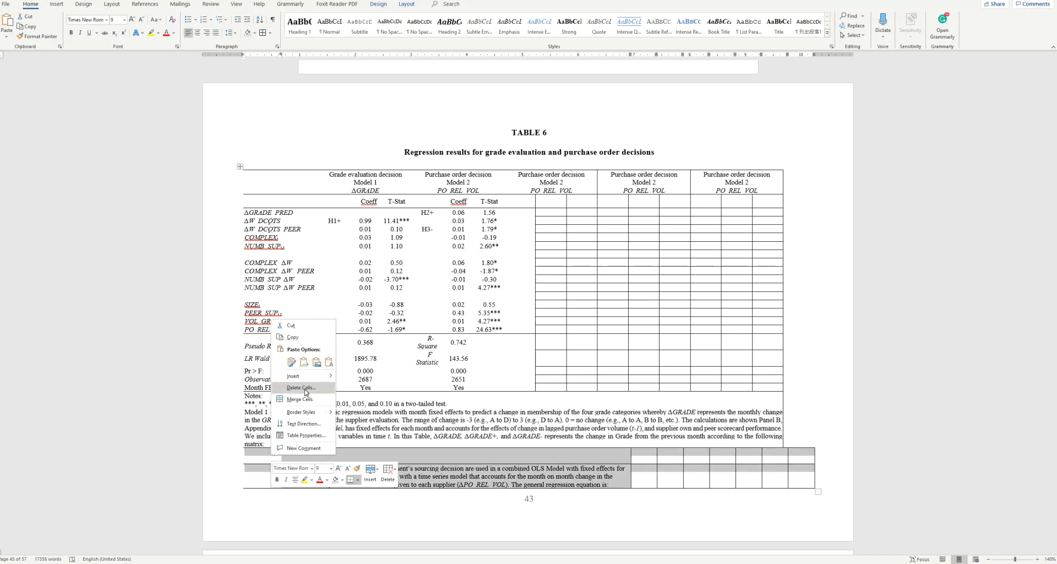
Step: Delete the leftover empty rows beneath the Notes text as entire rows
{"action": "left_click", "coordinate": [299, 388]}
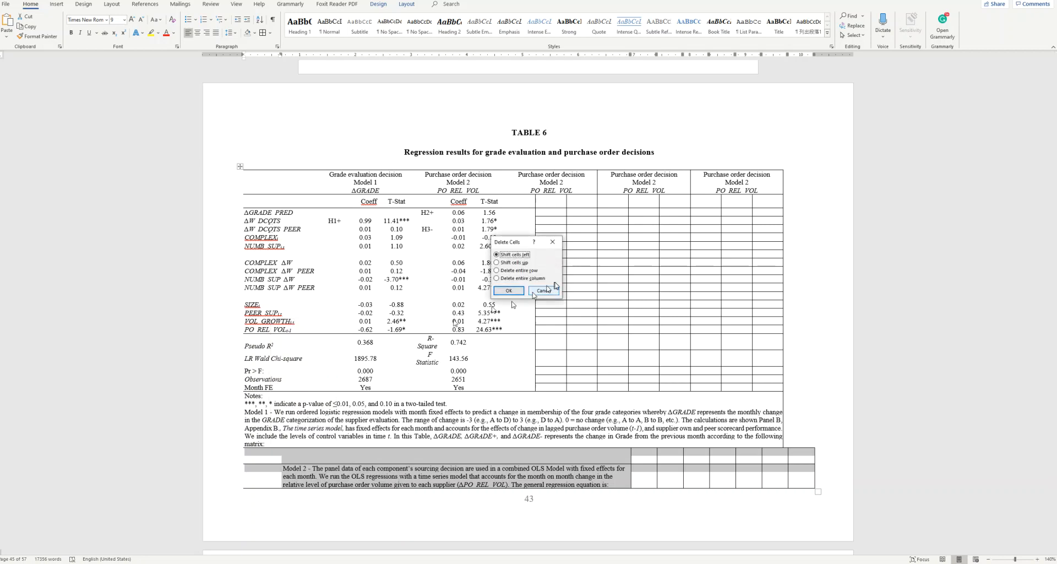
{"action": "left_click", "coordinate": [496, 271]}
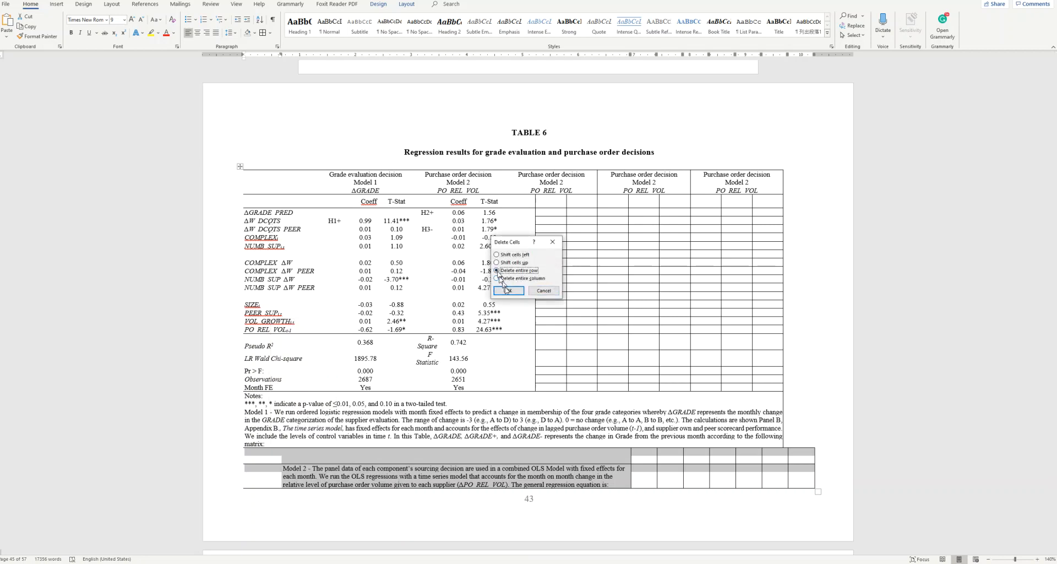
{"action": "left_click", "coordinate": [507, 290]}
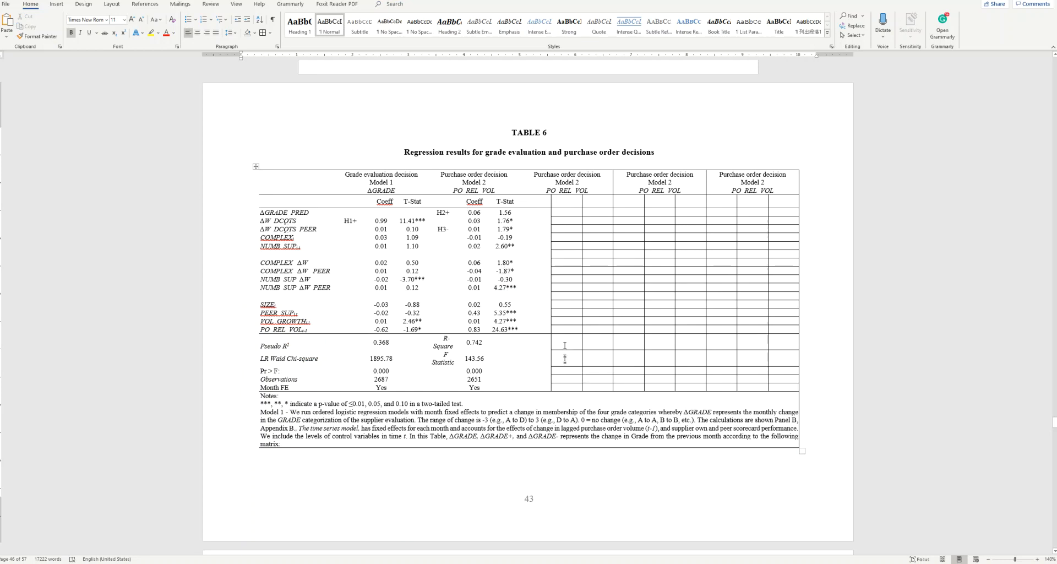
{"action": "mouse_move", "coordinate": [543, 218]}
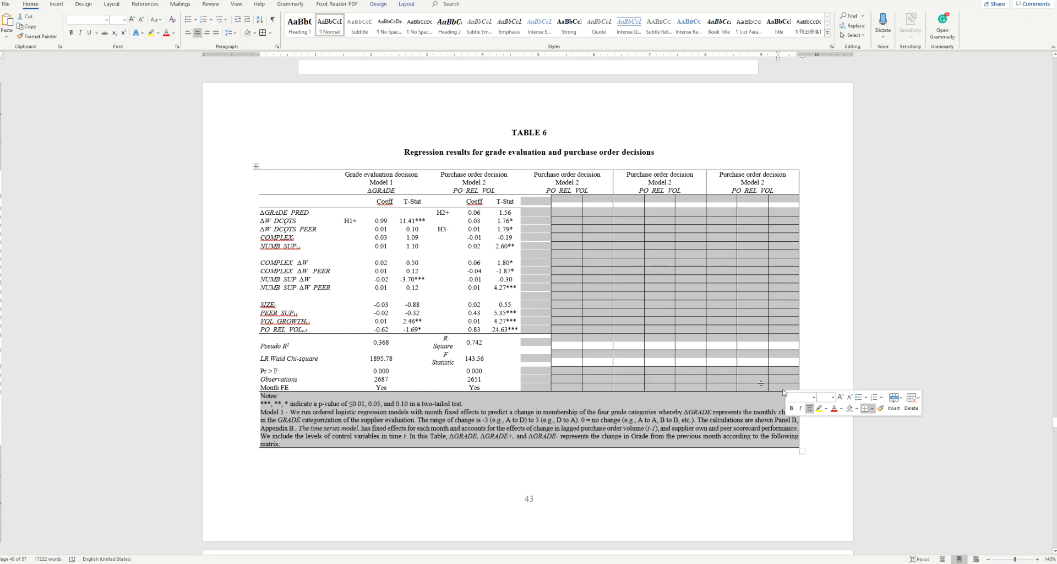
Step: Remove all cell borders, then add rule lines above the table and below the Coeff/T-Stat header row
{"action": "left_click", "coordinate": [268, 32]}
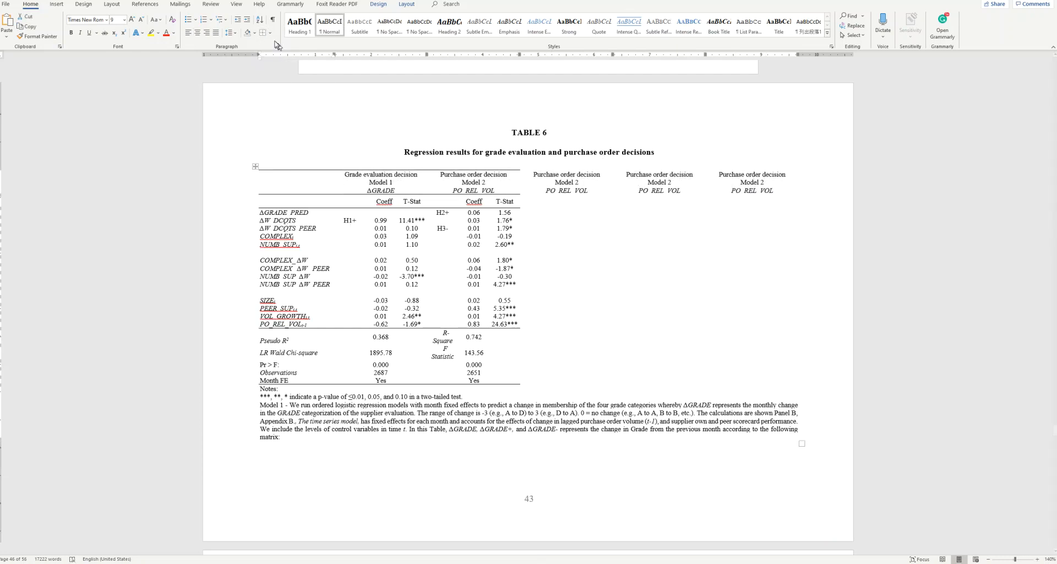
{"action": "left_click", "coordinate": [263, 33]}
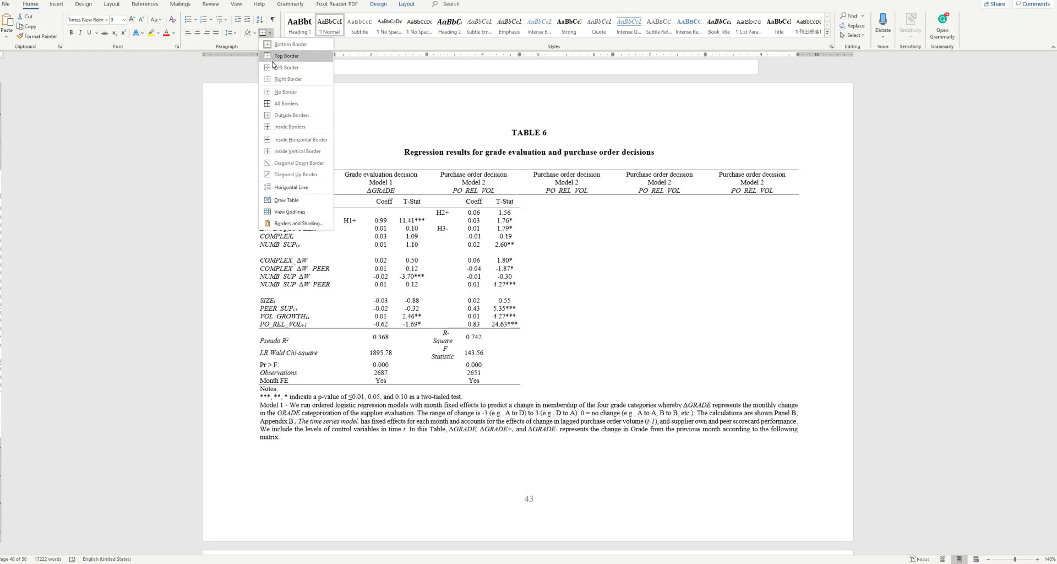
{"action": "left_click", "coordinate": [287, 56]}
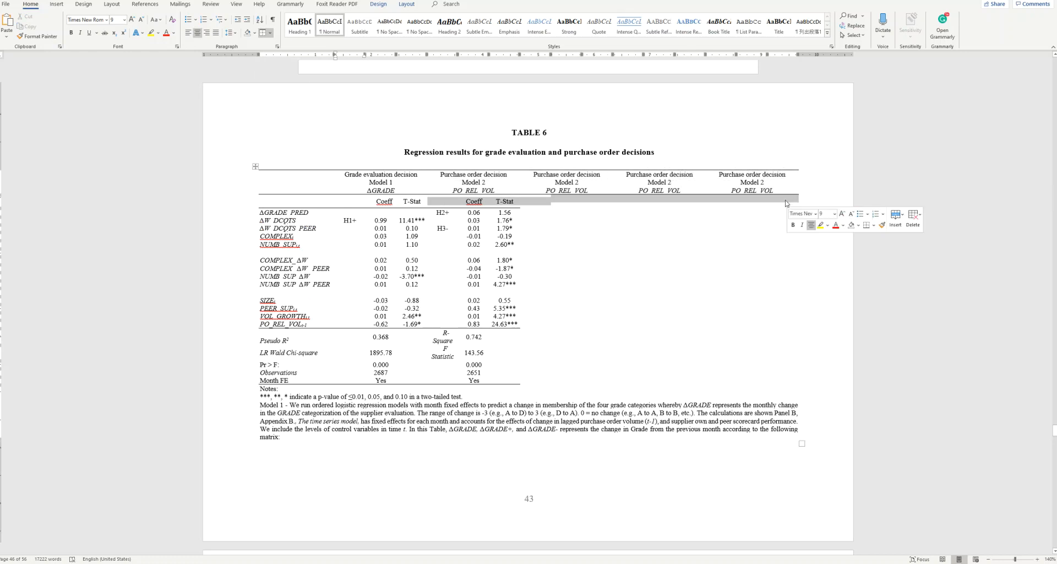
{"action": "left_click", "coordinate": [265, 32]}
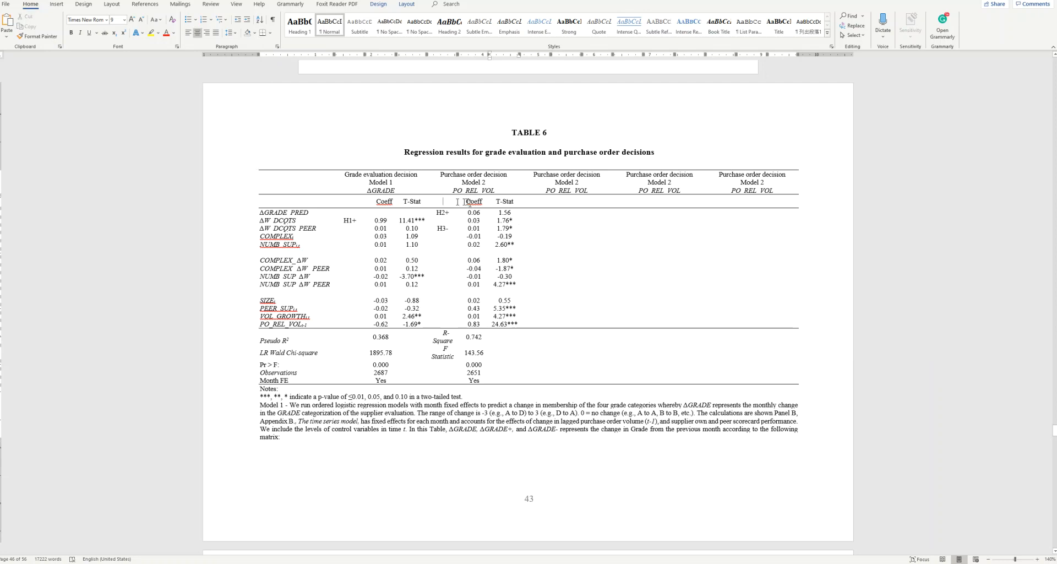
{"action": "left_click_drag", "start_coordinate": [472, 202], "coordinate": [472, 380]}
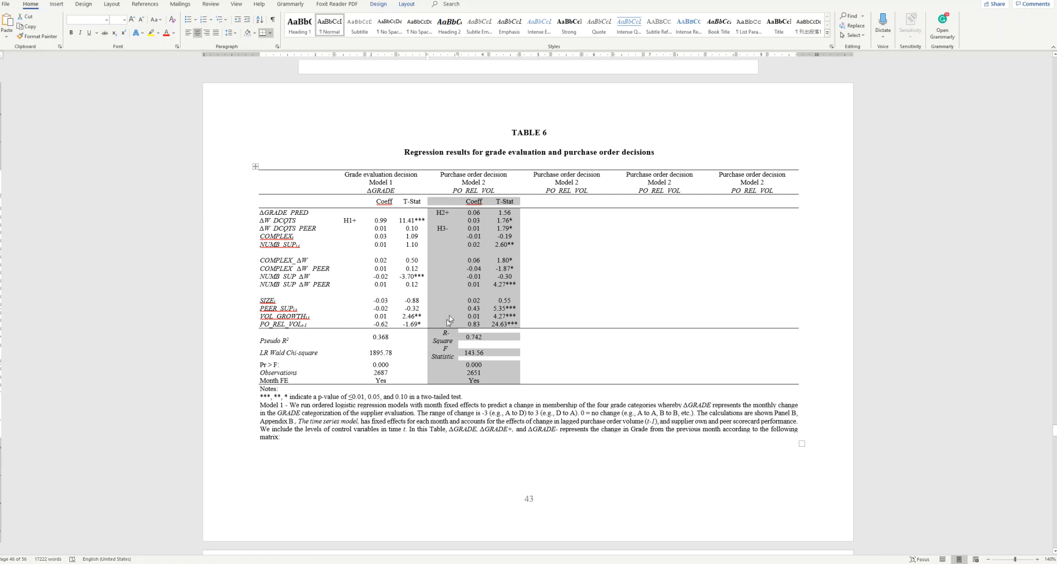
{"action": "mouse_move", "coordinate": [486, 289]}
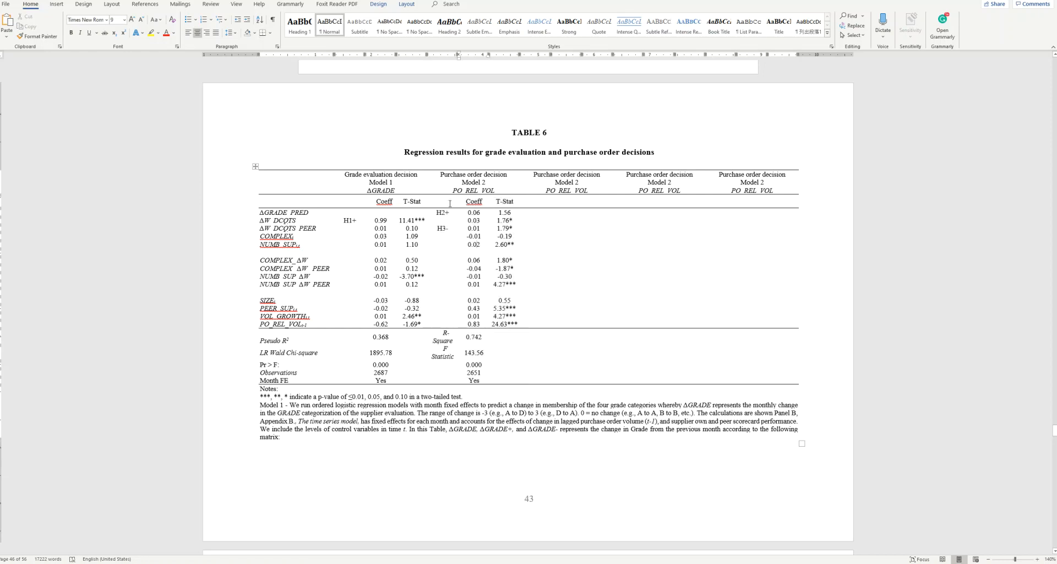
{"action": "left_click_drag", "start_coordinate": [431, 202], "coordinate": [519, 326]}
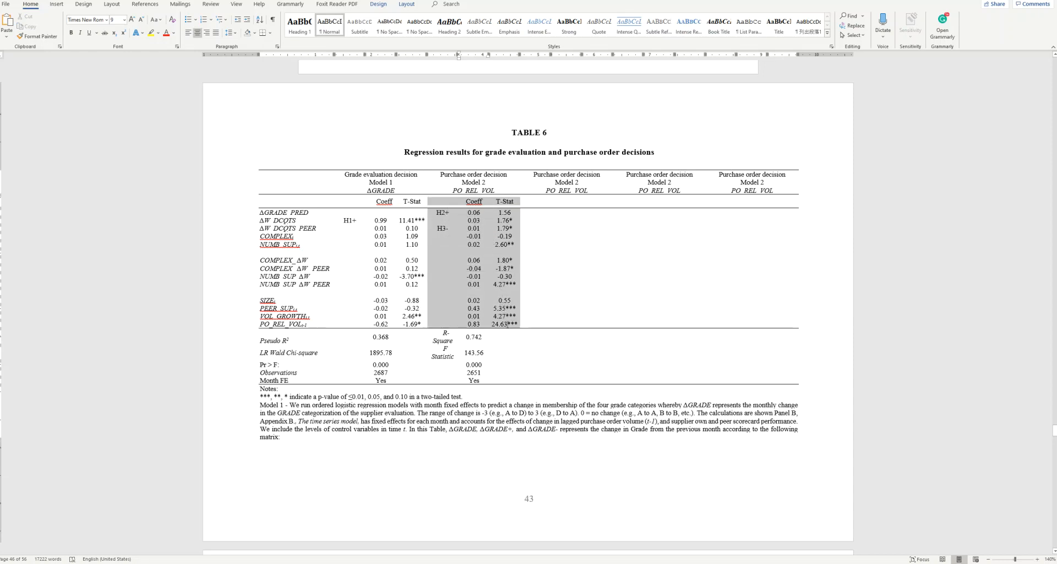